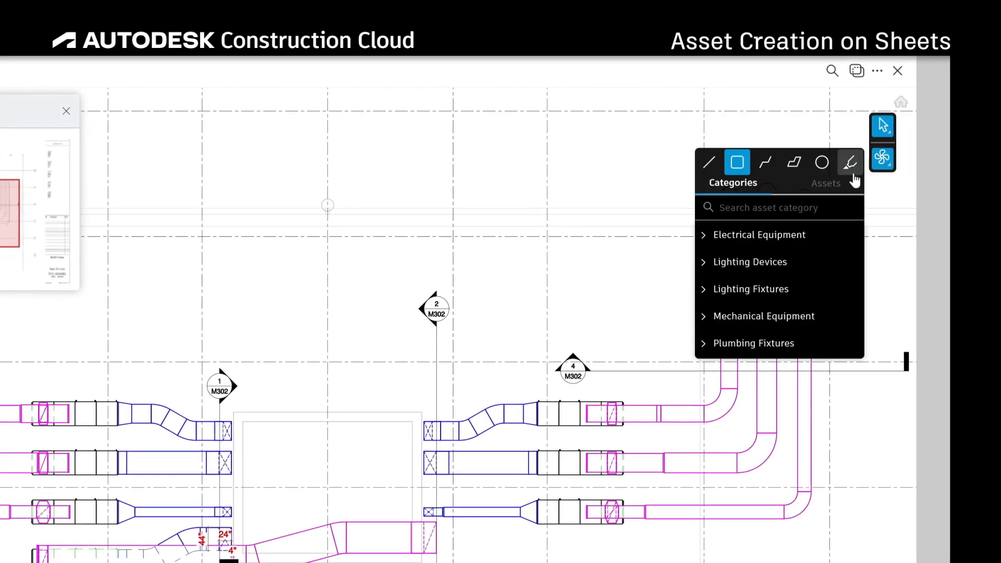
- Choose the Air Handling Unit - Horizontal category under Mechanical Equipment
{"action": "left_click", "coordinate": [764, 317]}
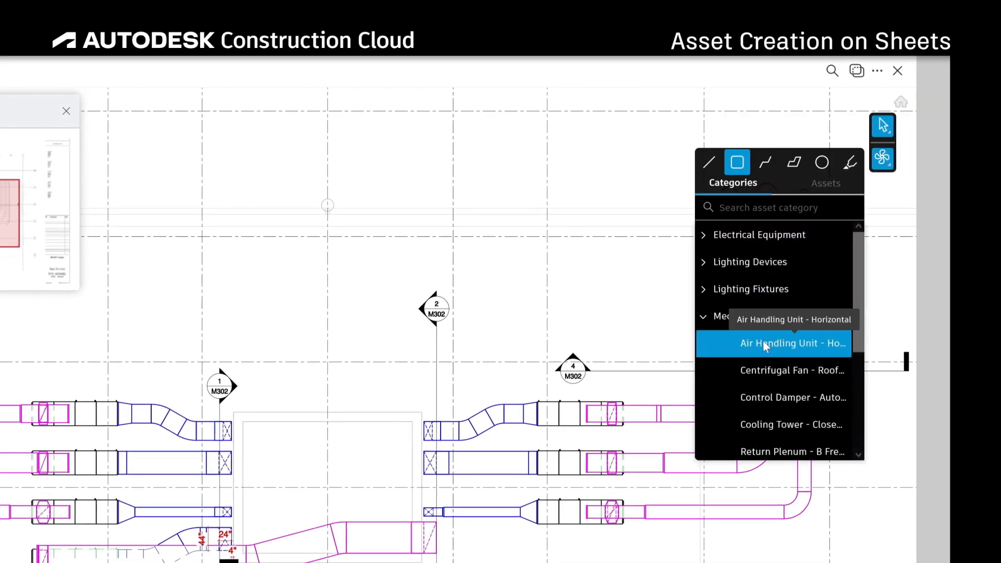
{"action": "left_click", "coordinate": [773, 343]}
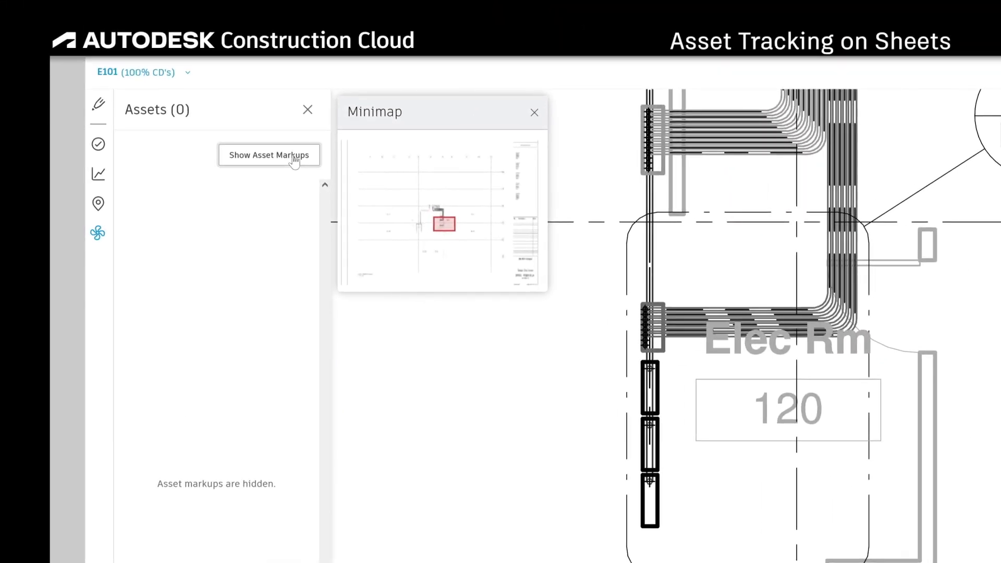
- Show asset markups on sheet E101 and mark panelboard 636087 as Installed
{"action": "left_click", "coordinate": [269, 154]}
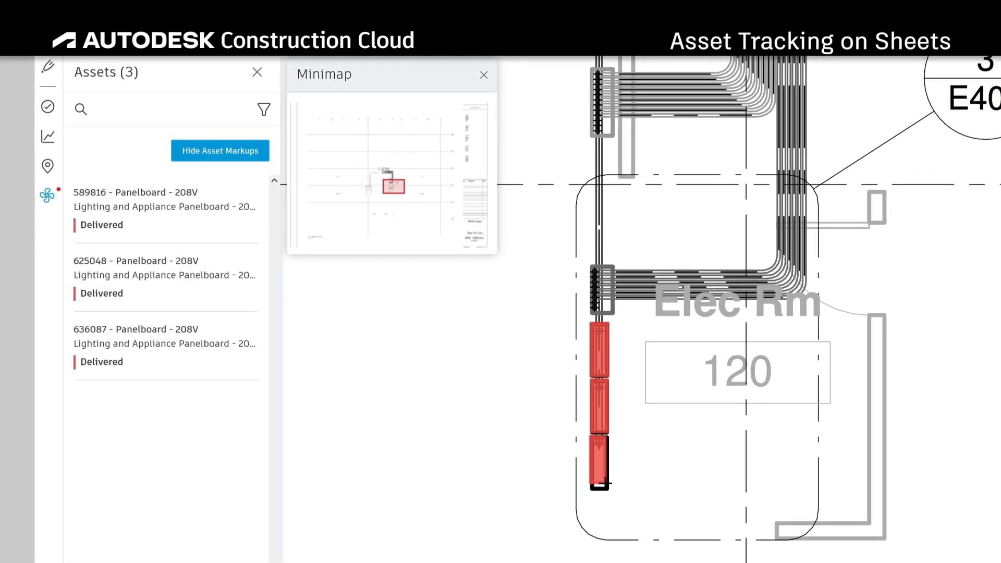
{"action": "left_click", "coordinate": [598, 453]}
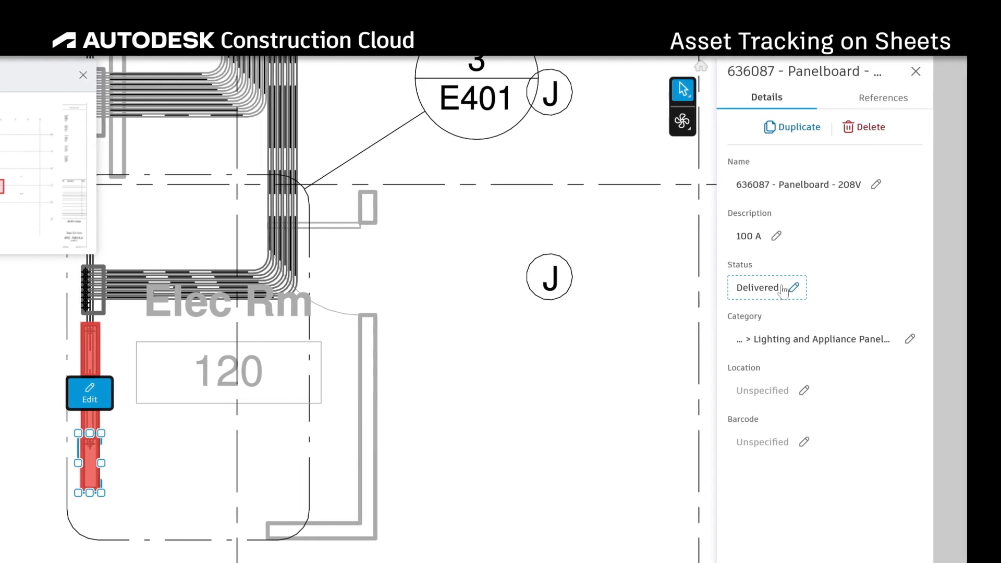
{"action": "left_click", "coordinate": [766, 287]}
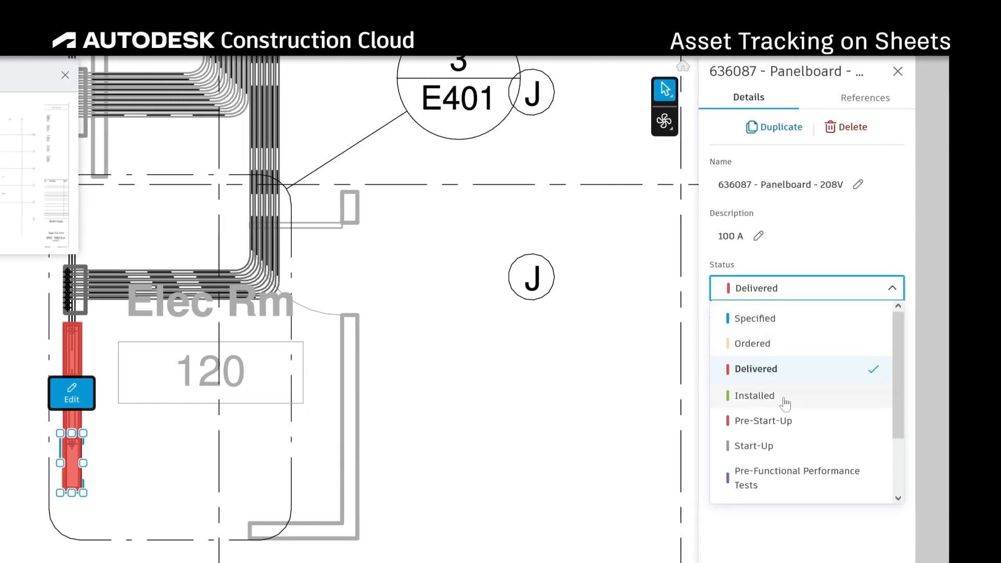
{"action": "left_click", "coordinate": [753, 395]}
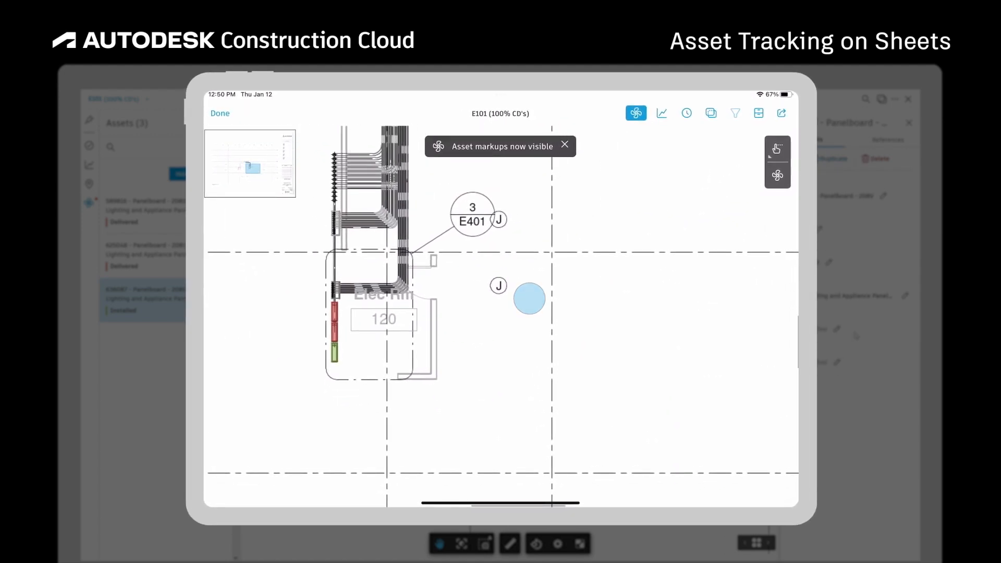
- Display asset markups on sheet E101 in the mobile app, showing the installed panelboard in green
{"action": "left_click", "coordinate": [529, 299]}
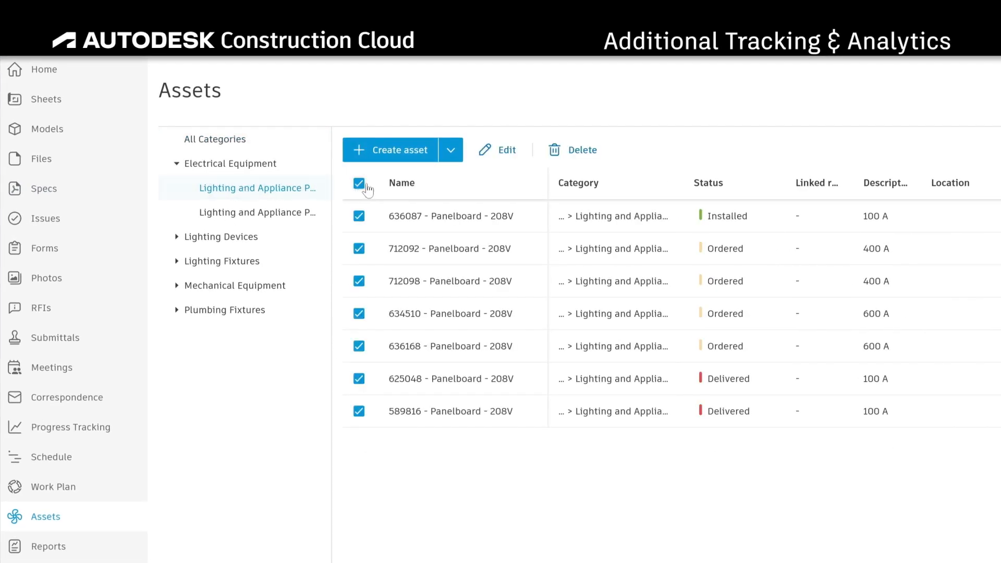
- Bring up the Asset detail export panel in PDF format for the seven selected panelboards
{"action": "left_click", "coordinate": [484, 149]}
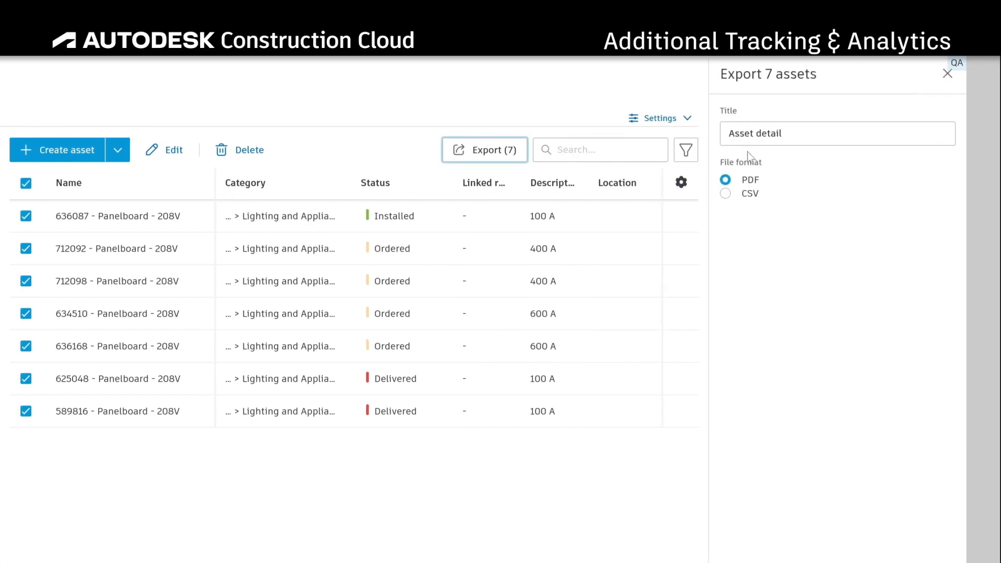